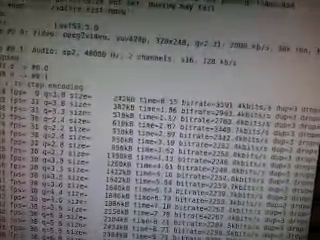
scroll(down, 3)
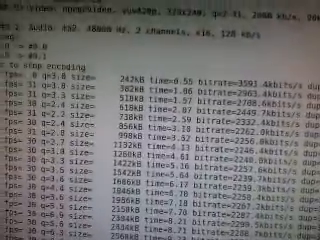
scroll(down, 3)
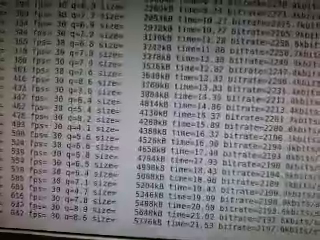